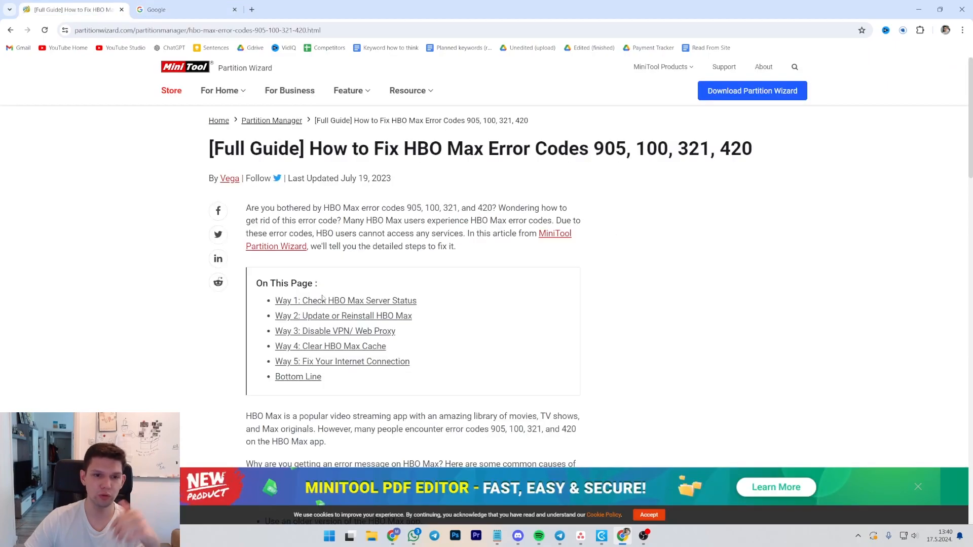
- Highlight the service-outages and older-app-version causes in the article's list of error causes
{"action": "scroll", "scroll_direction": "down", "scroll_amount": 3}
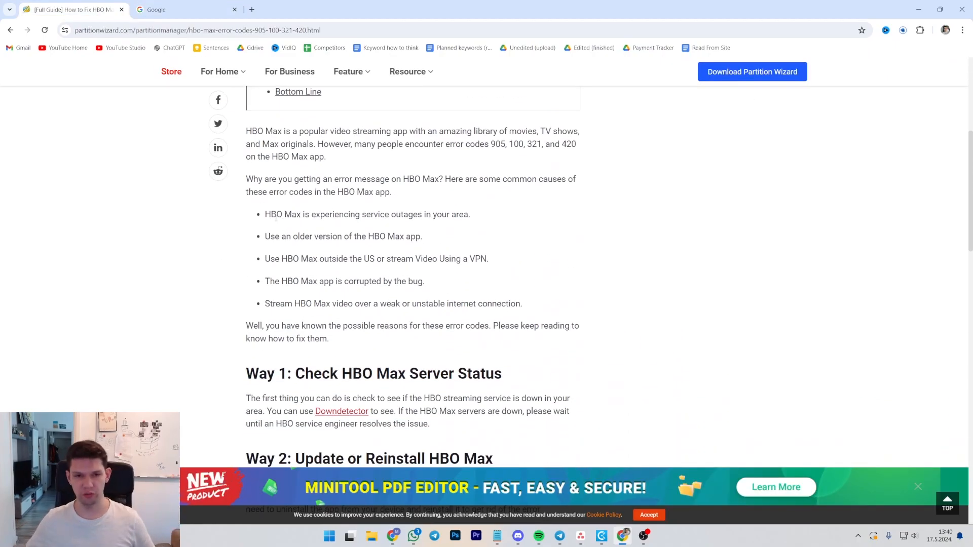
{"action": "left_click_drag", "start_coordinate": [264, 214], "coordinate": [395, 214]}
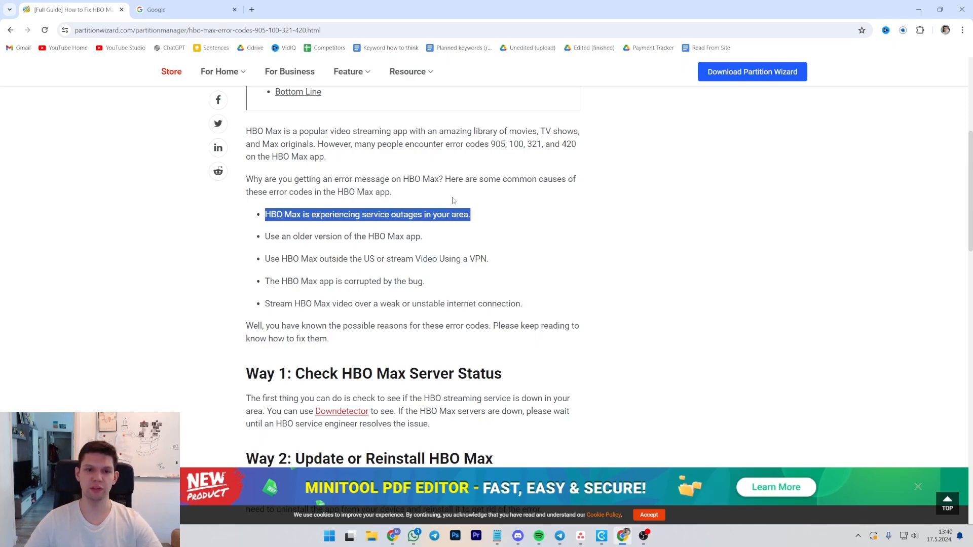
{"action": "mouse_move", "coordinate": [260, 255]}
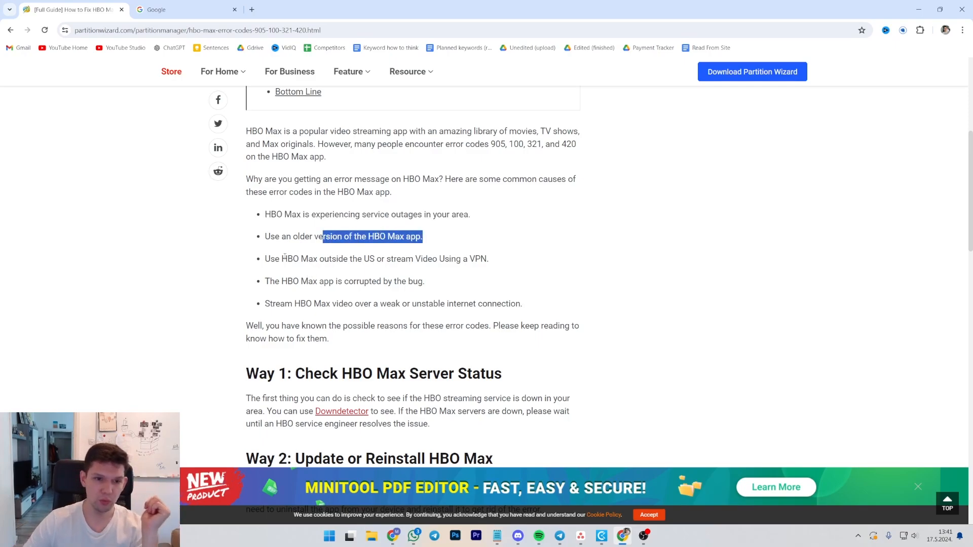
{"action": "triple_click", "coordinate": [385, 258]}
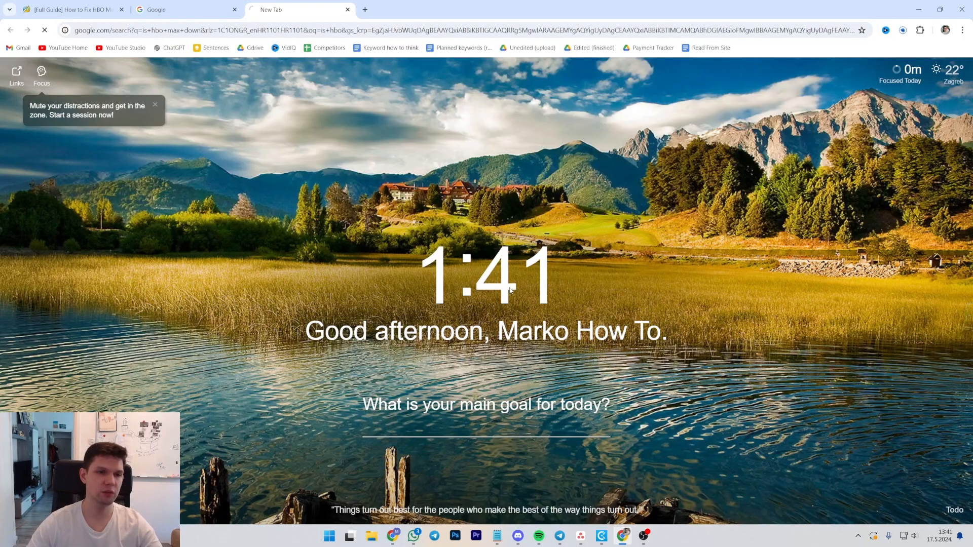
- From the 'is hbo max down' results, view the downforeveryoneorjustme page reporting no current problems
{"action": "left_click", "coordinate": [301, 9]}
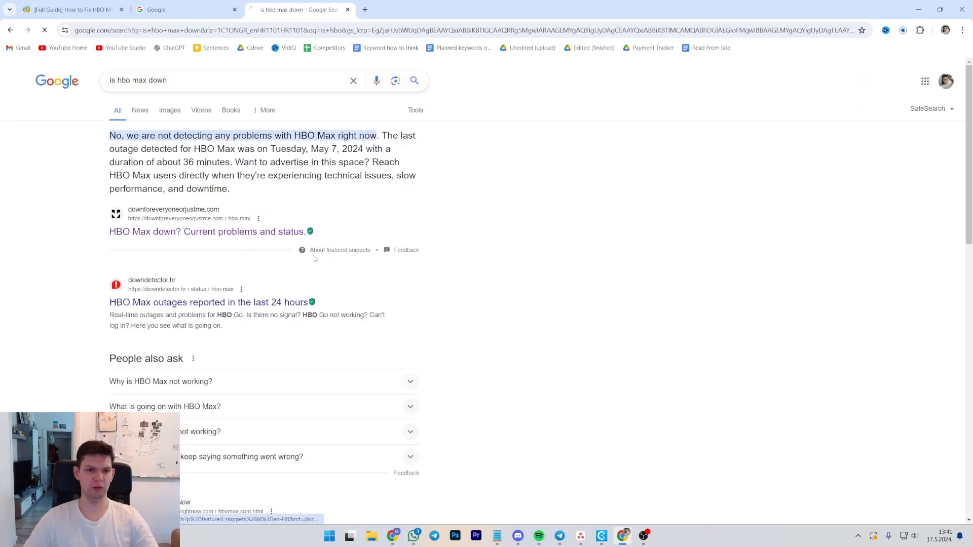
{"action": "left_click", "coordinate": [207, 231]}
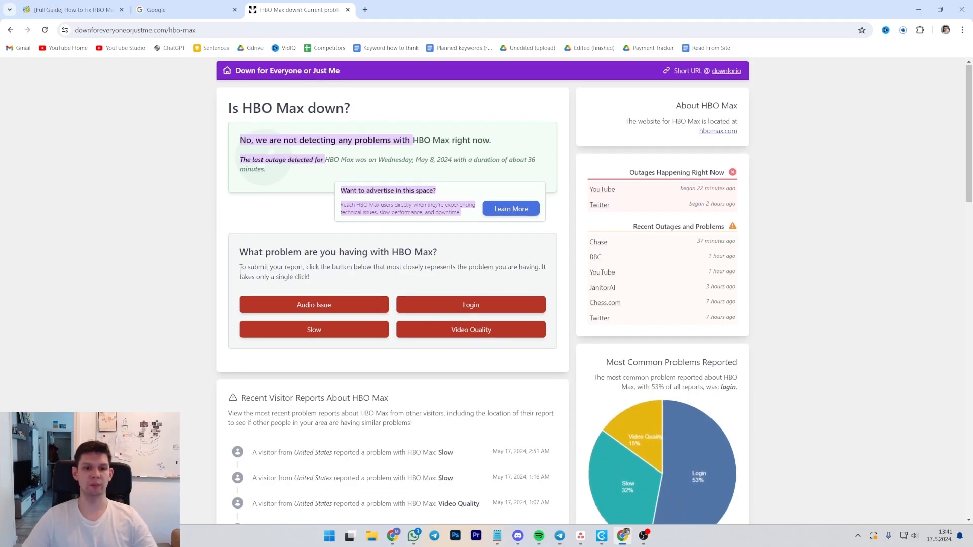
{"action": "scroll", "scroll_direction": "down", "scroll_amount": 3}
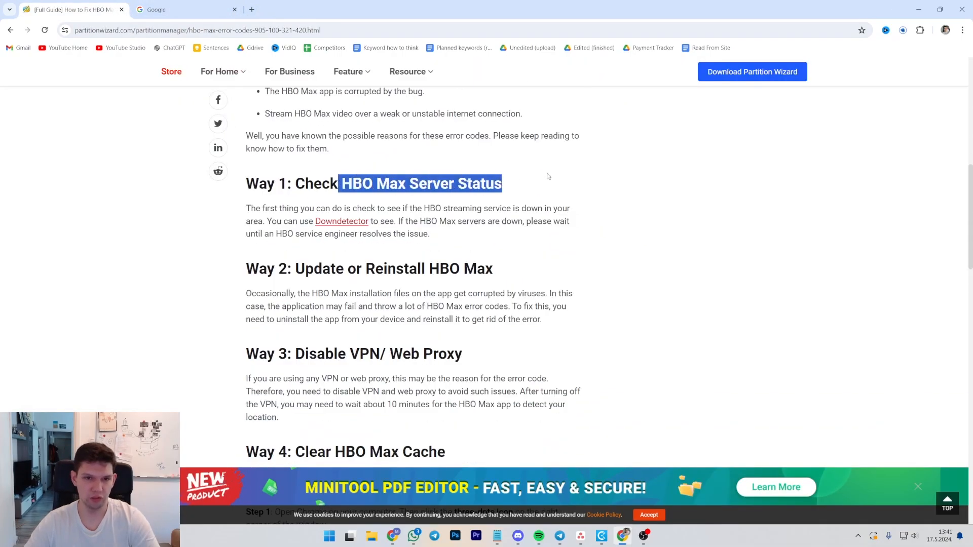
- Move through Ways 1–4, highlighting the 'Clear HBO Max Cache' heading and its Chrome steps
{"action": "scroll", "scroll_direction": "down", "scroll_amount": 3}
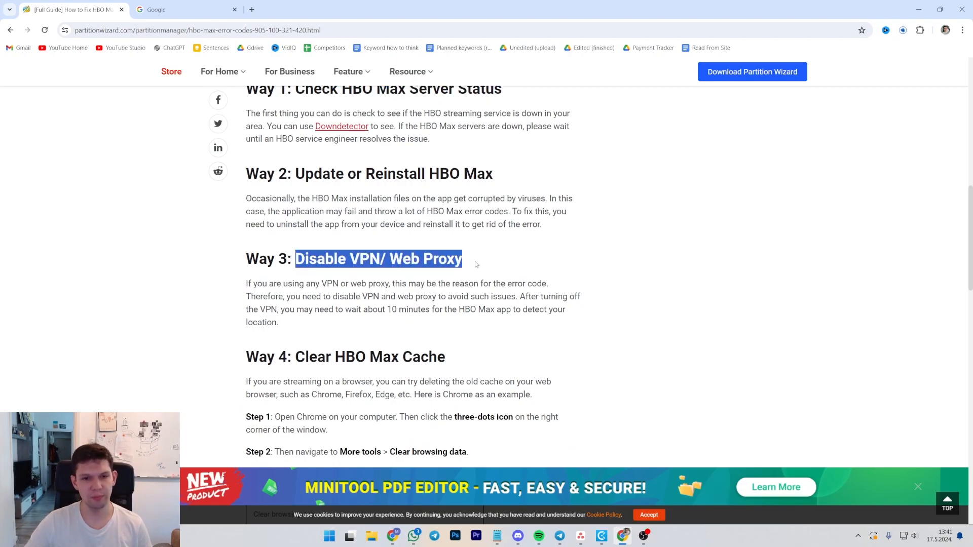
{"action": "scroll", "scroll_direction": "down", "scroll_amount": 3}
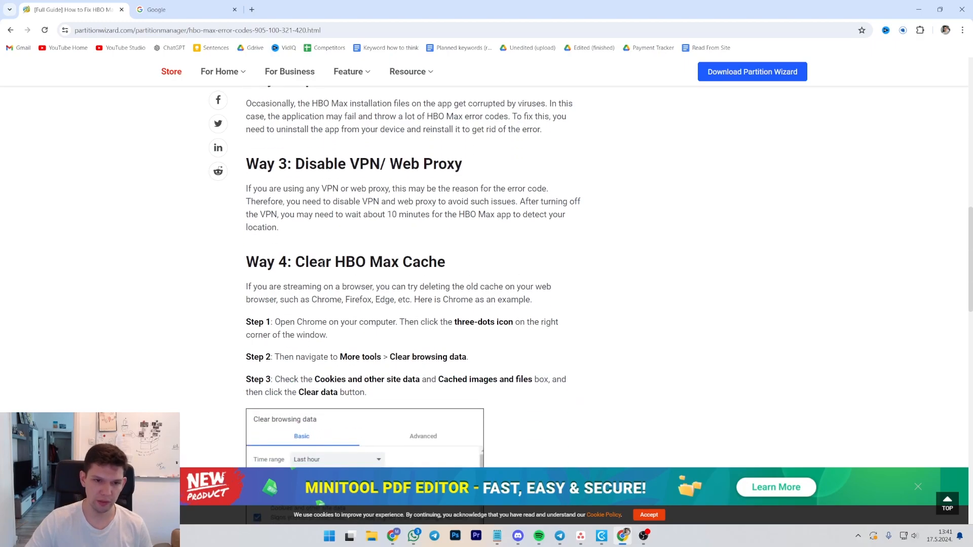
{"action": "left_click_drag", "start_coordinate": [294, 262], "coordinate": [445, 262]}
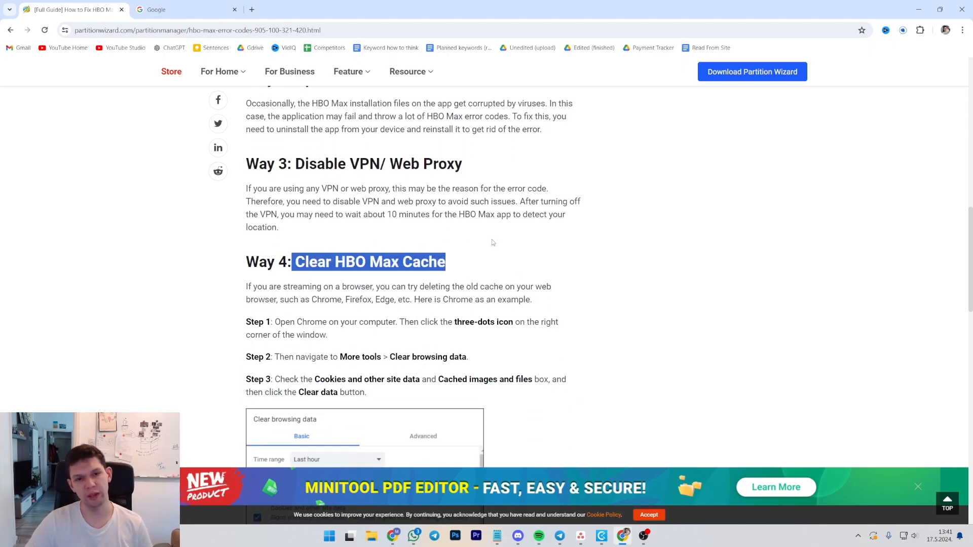
{"action": "scroll", "scroll_direction": "down", "scroll_amount": 3}
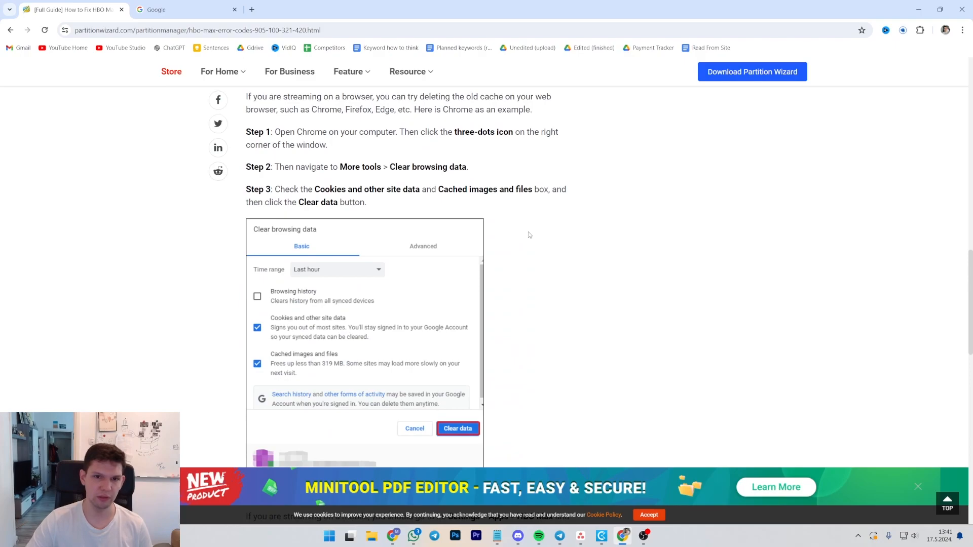
{"action": "mouse_move", "coordinate": [402, 226]}
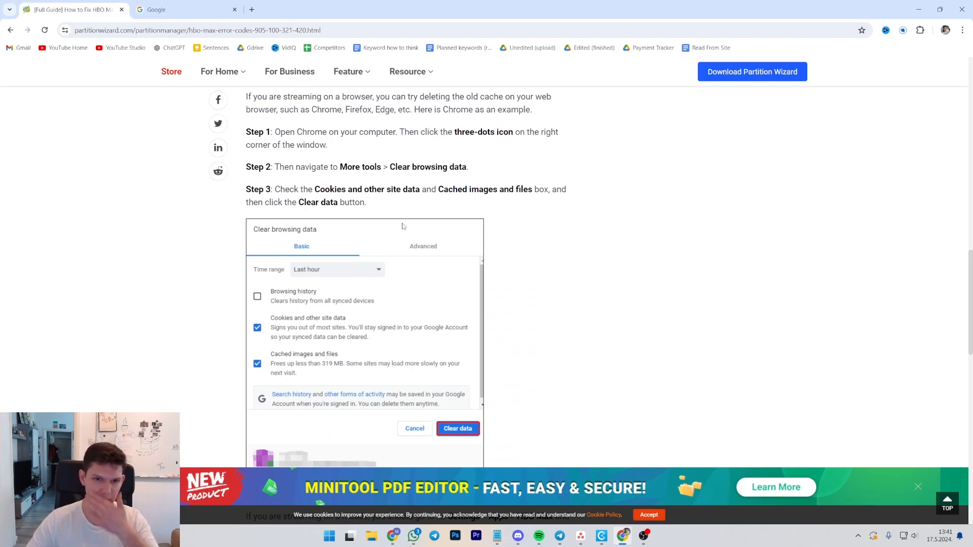
{"action": "mouse_move", "coordinate": [774, 162]}
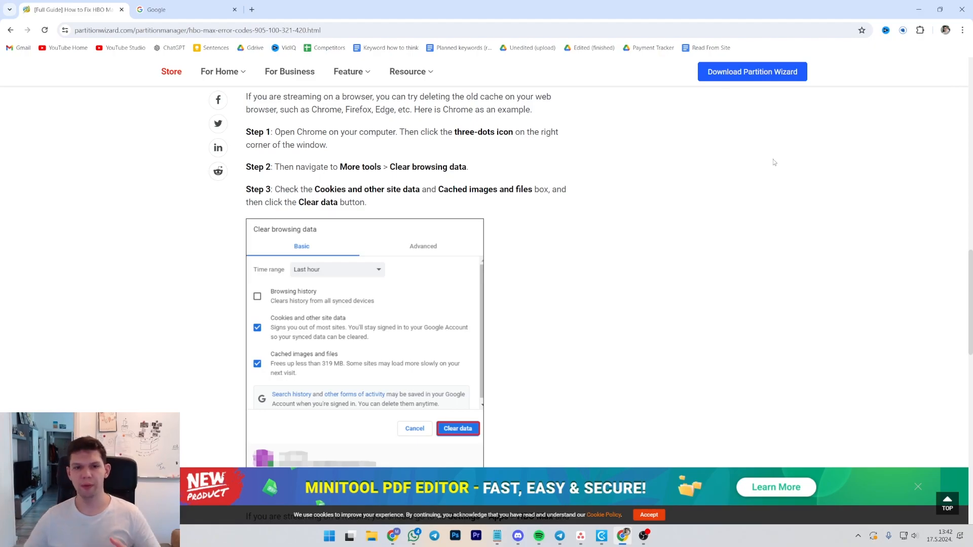
{"action": "scroll", "scroll_direction": "down", "scroll_amount": 3}
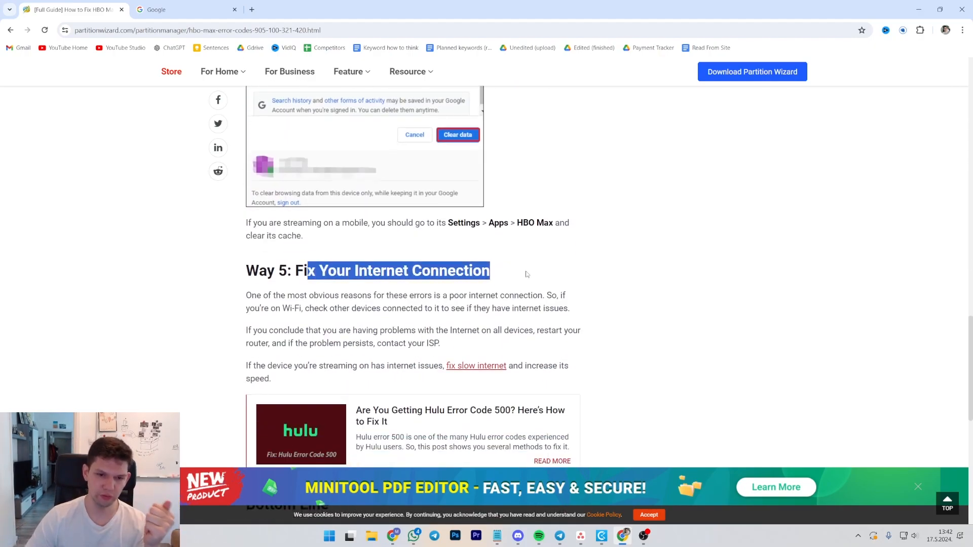
- Bring Way 5's internet-connection advice (restart router, contact ISP) into view
{"action": "scroll", "scroll_direction": "down", "scroll_amount": 3}
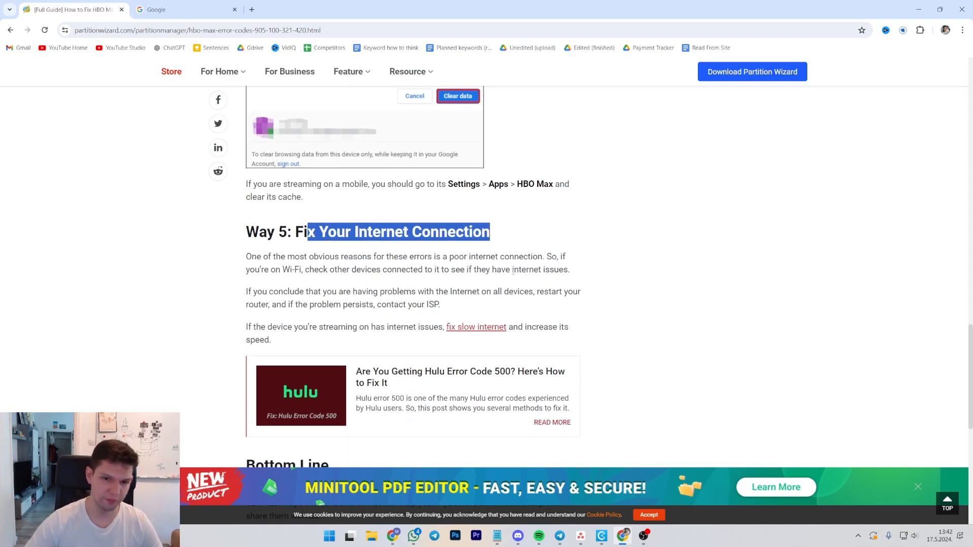
{"action": "scroll", "scroll_direction": "down", "scroll_amount": 3}
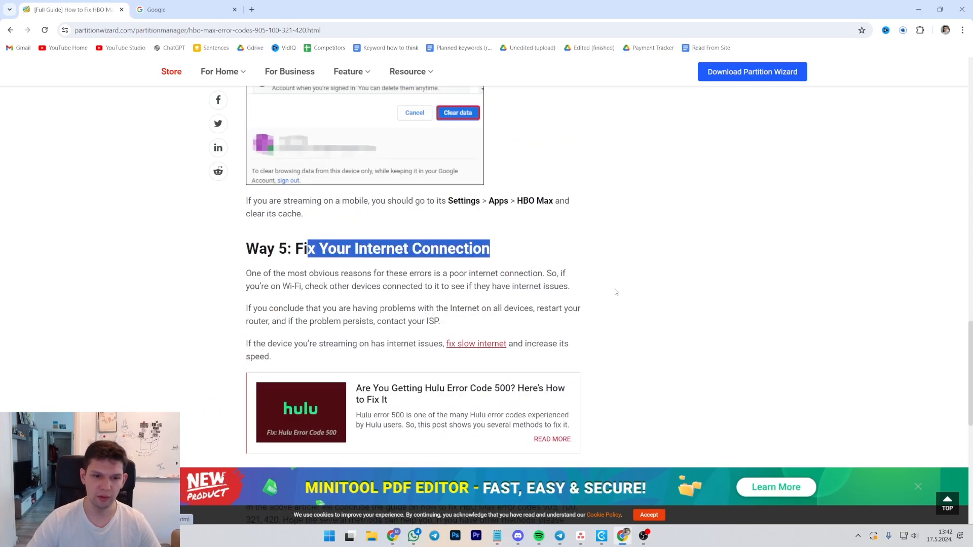